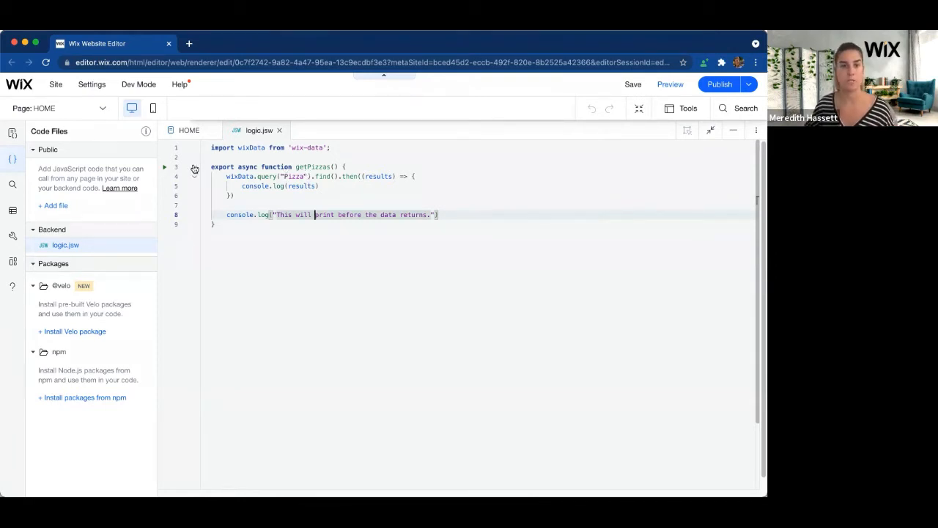
Run the getPizzas function in its backend test panel, logging the message before the query result
click(164, 167)
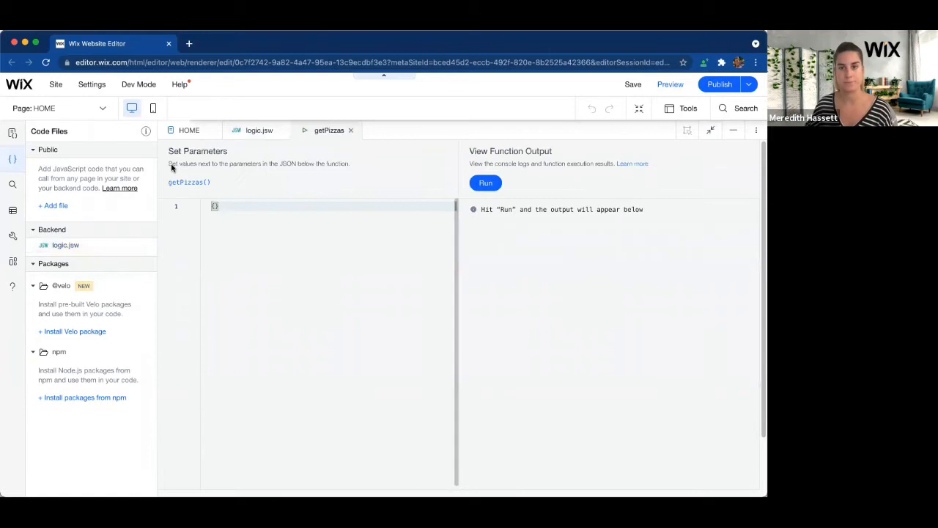
click(485, 181)
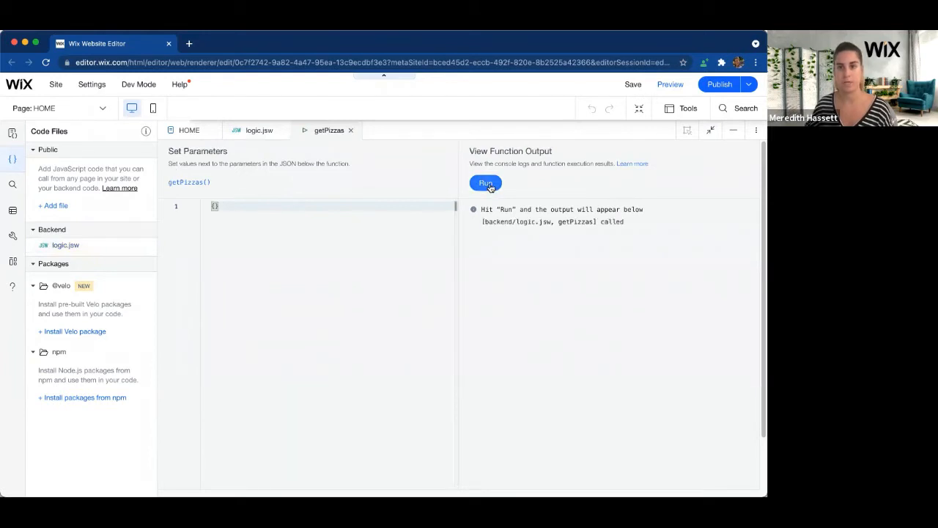
click(486, 182)
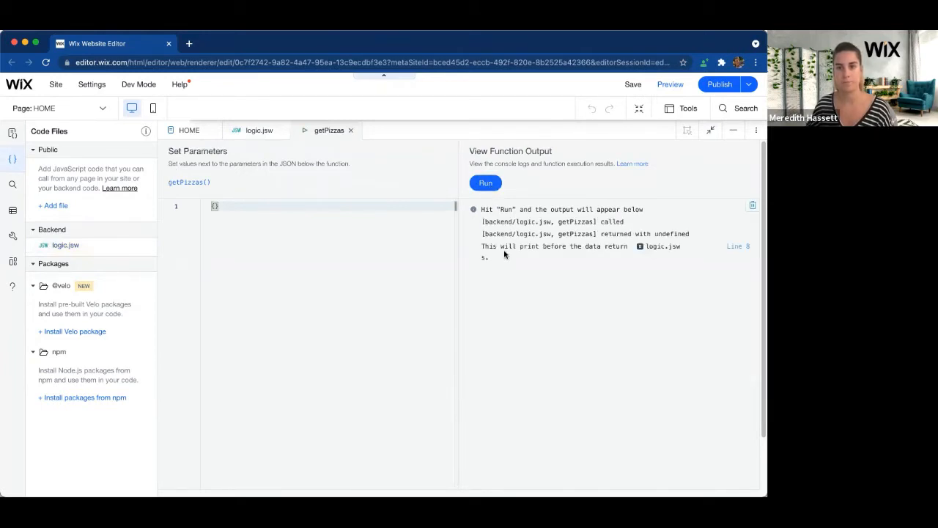
click(485, 182)
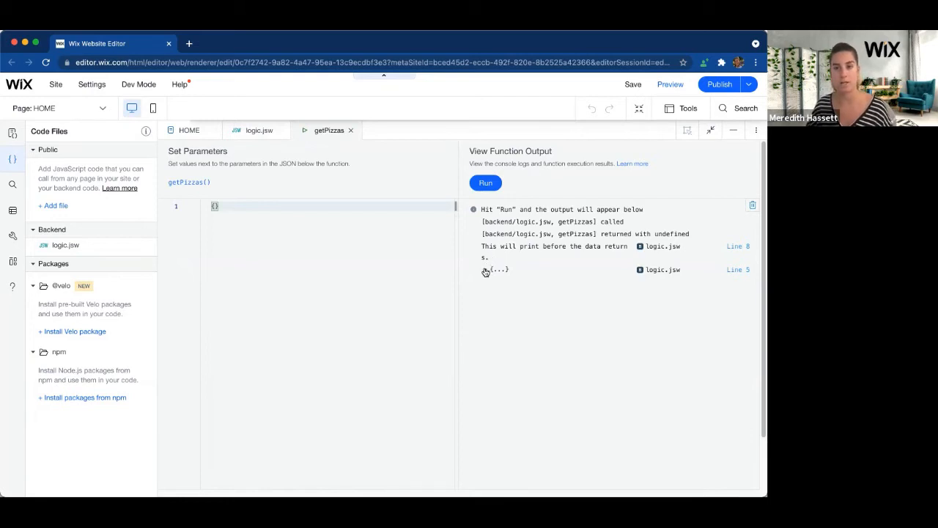
Expand the returned query result and its items array to reveal the six pizza items
click(487, 270)
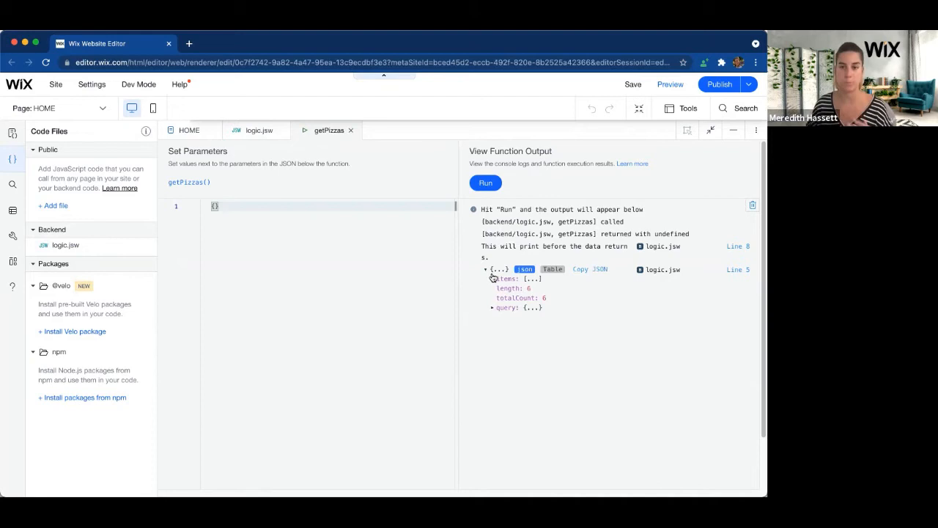
mouse_move(504, 299)
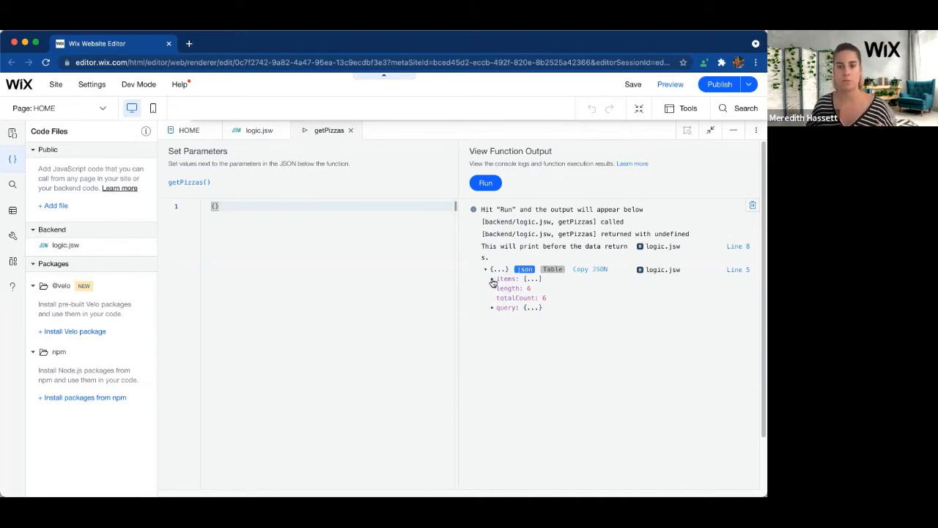
click(493, 279)
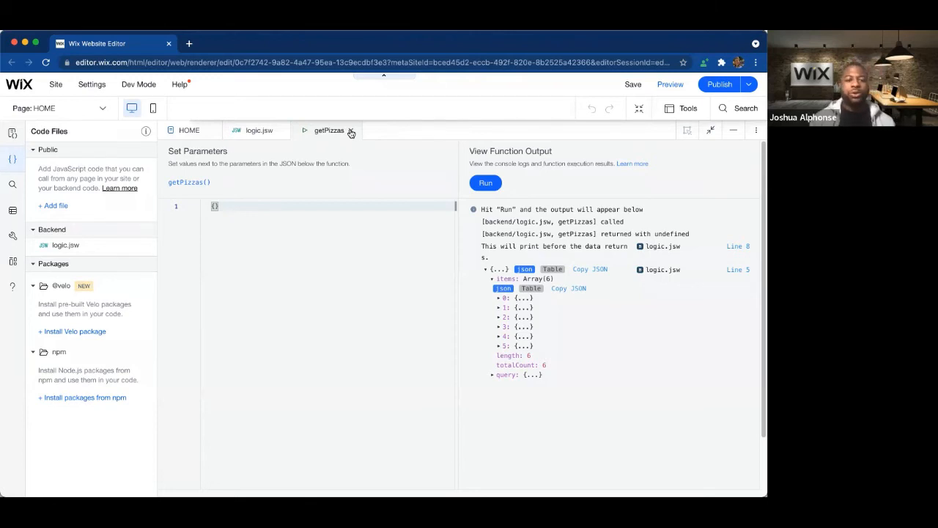
mouse_move(747, 188)
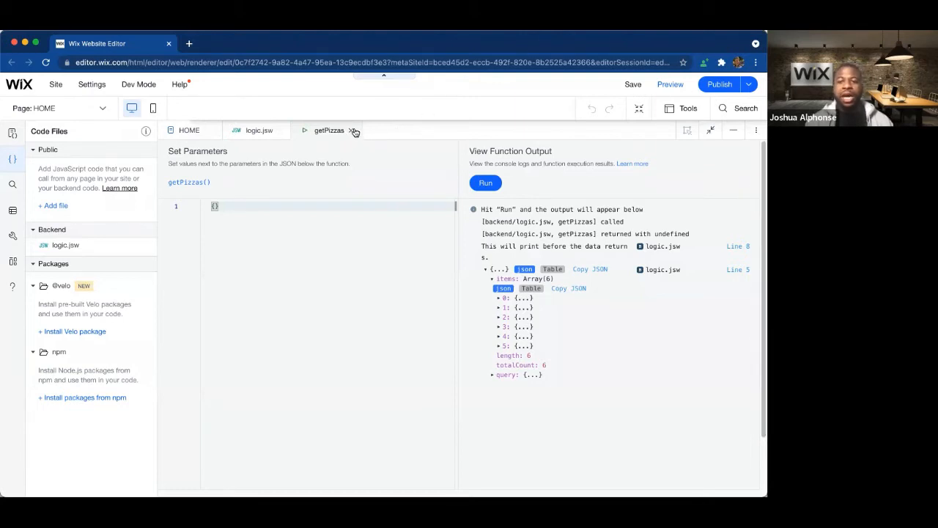
Replace the .then() chain with let pizzas = await wixData.query("Pizza").find(); console.log(pizzas); and change the log text to 'after'
click(354, 129)
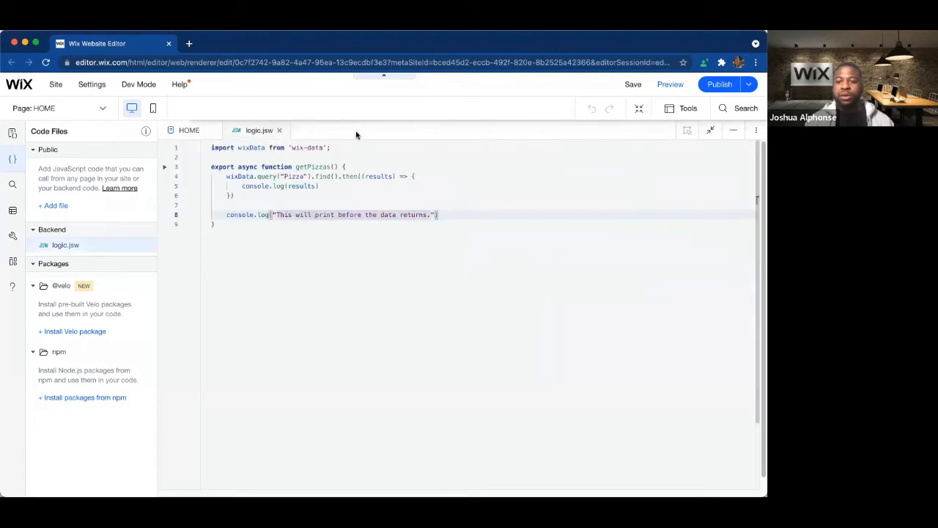
mouse_move(493, 160)
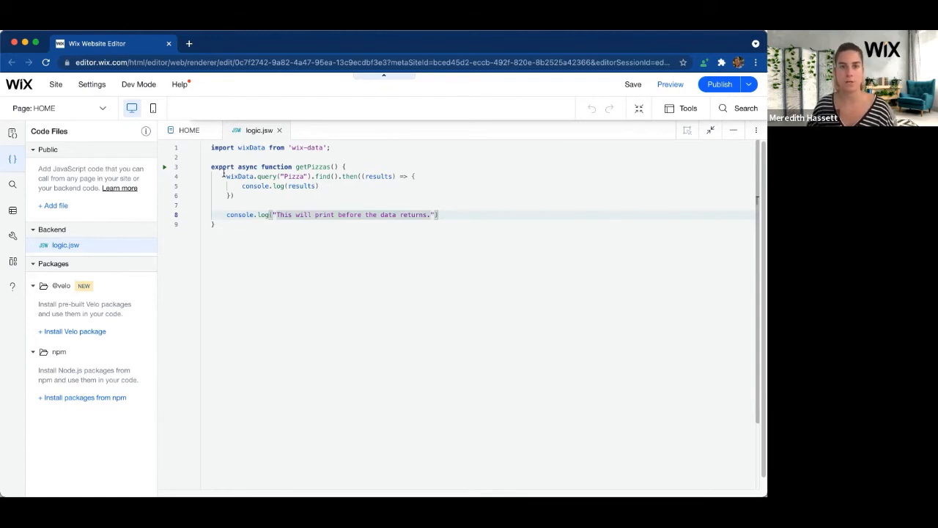
text(await)
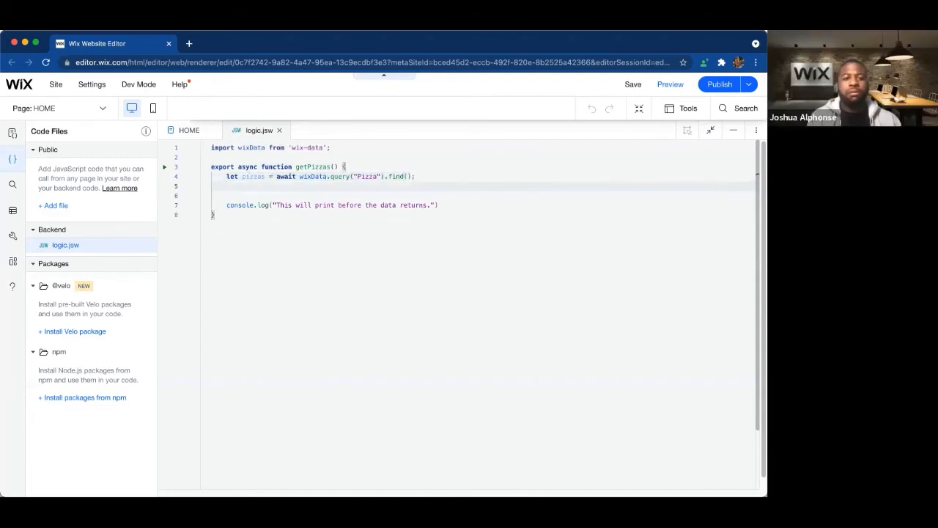
text(const)
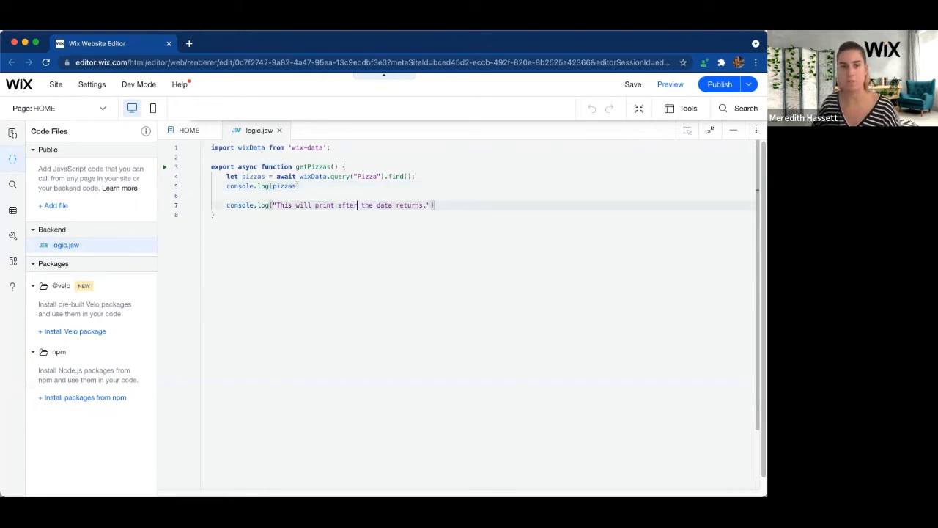
mouse_move(311, 176)
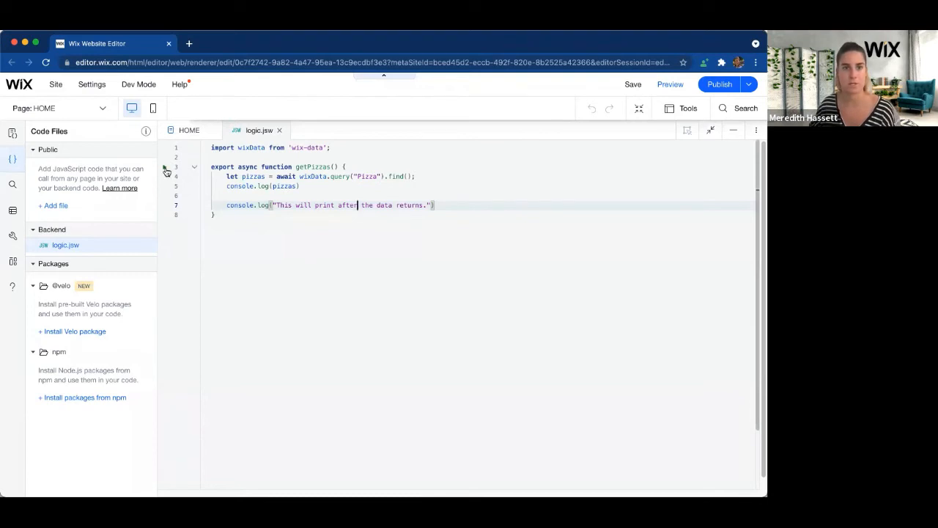
Clear the old output and rerun getPizzas, showing the six-item result before the 'after' message
click(305, 129)
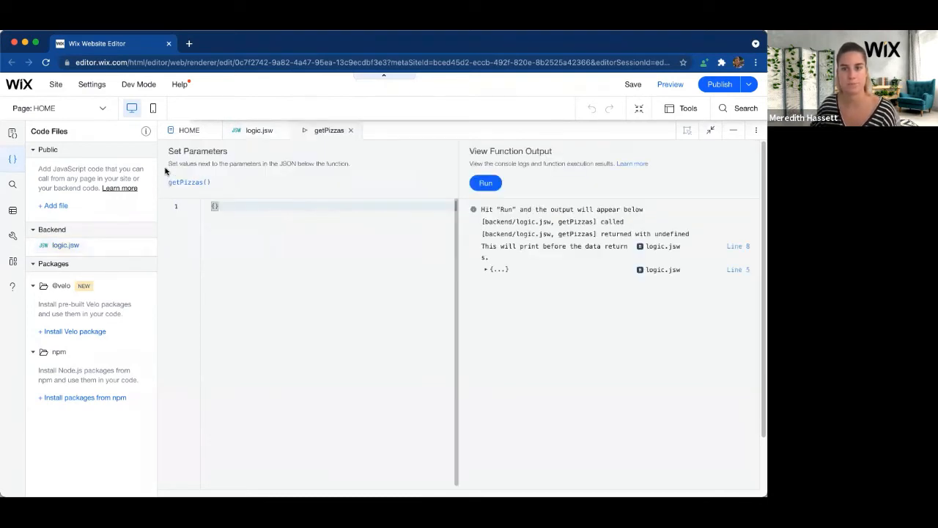
click(752, 205)
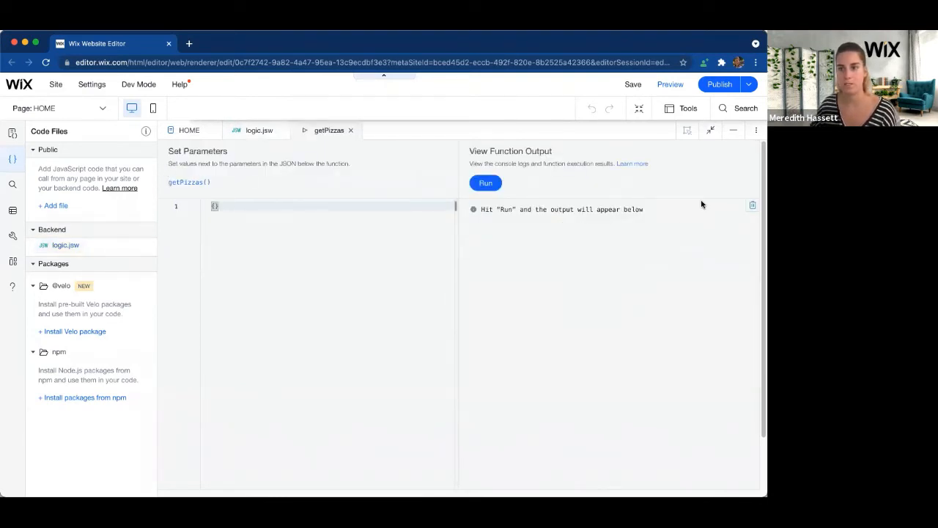
click(485, 184)
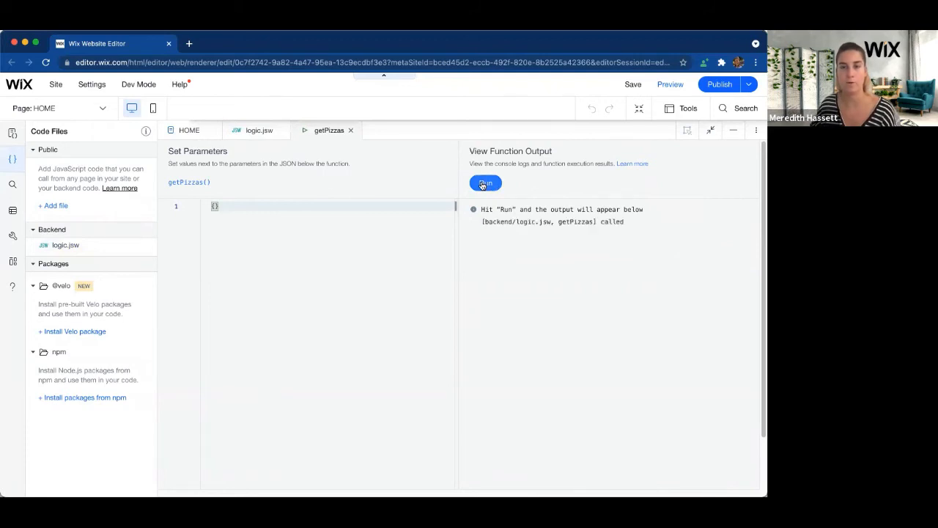
click(485, 183)
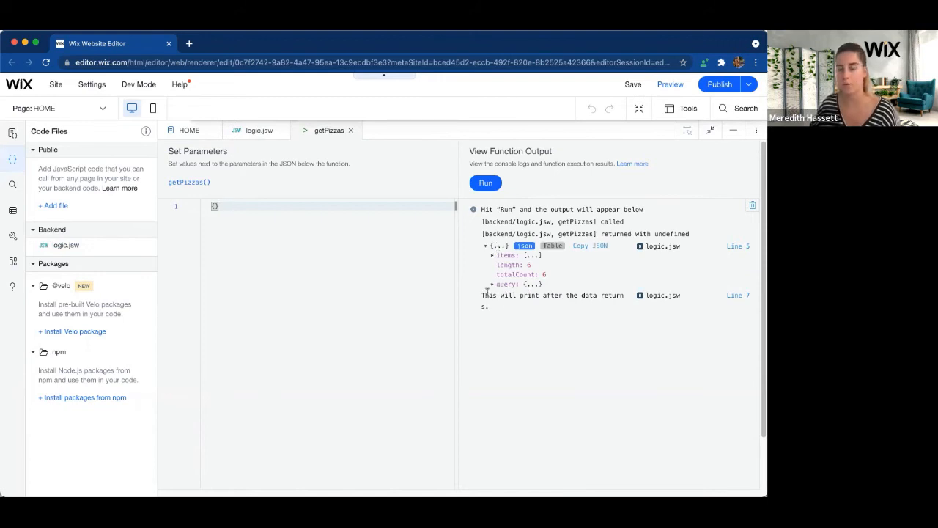
mouse_move(517, 305)
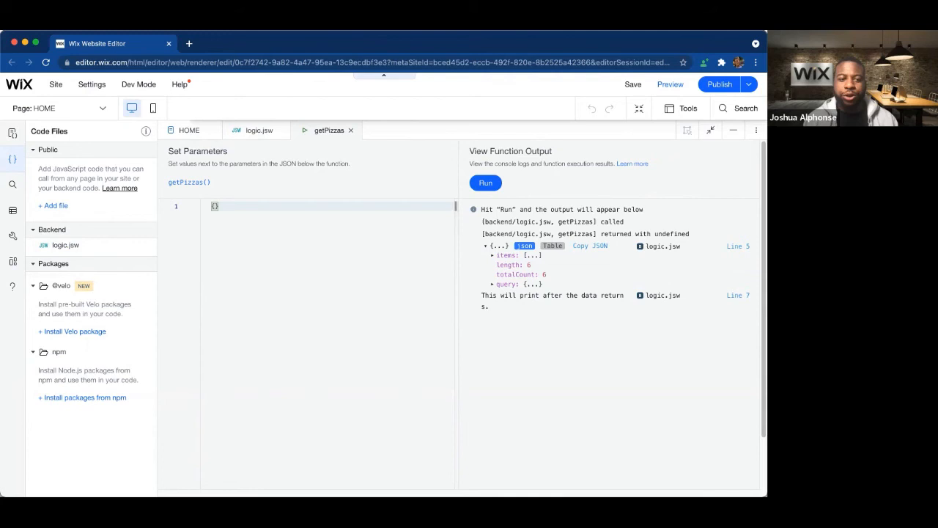
mouse_move(378, 40)
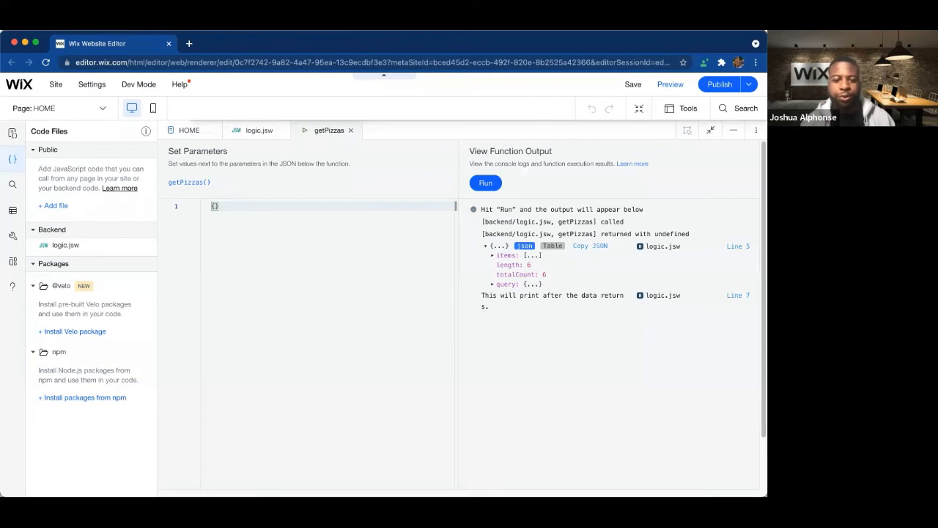
mouse_move(402, 94)
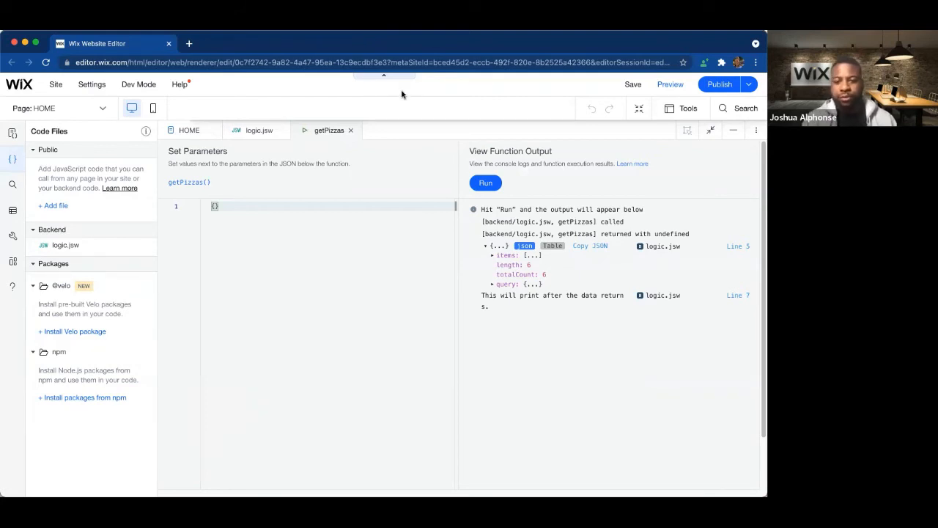